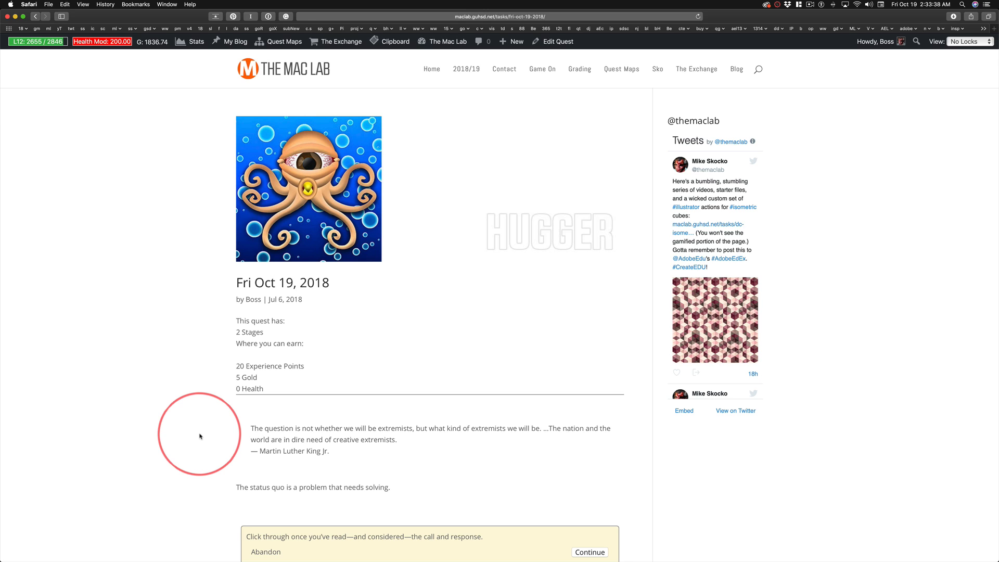
pyautogui.moveTo(210, 442)
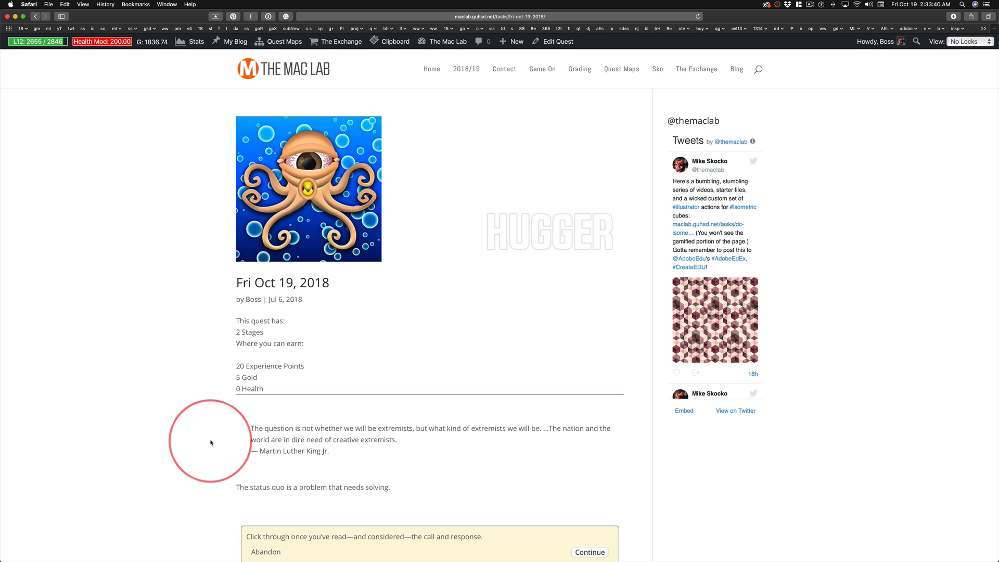
pyautogui.moveTo(181, 445)
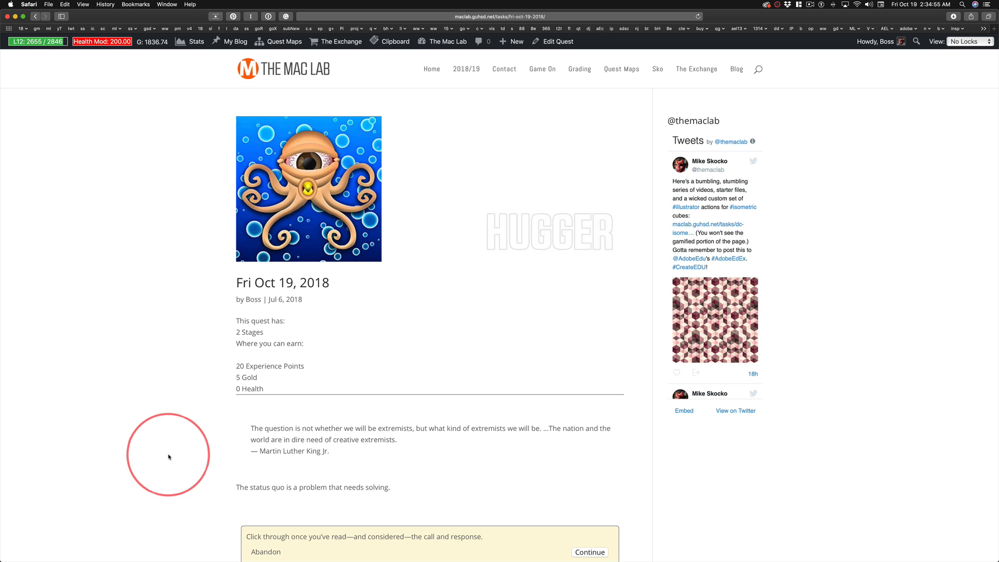
pyautogui.moveTo(261, 513)
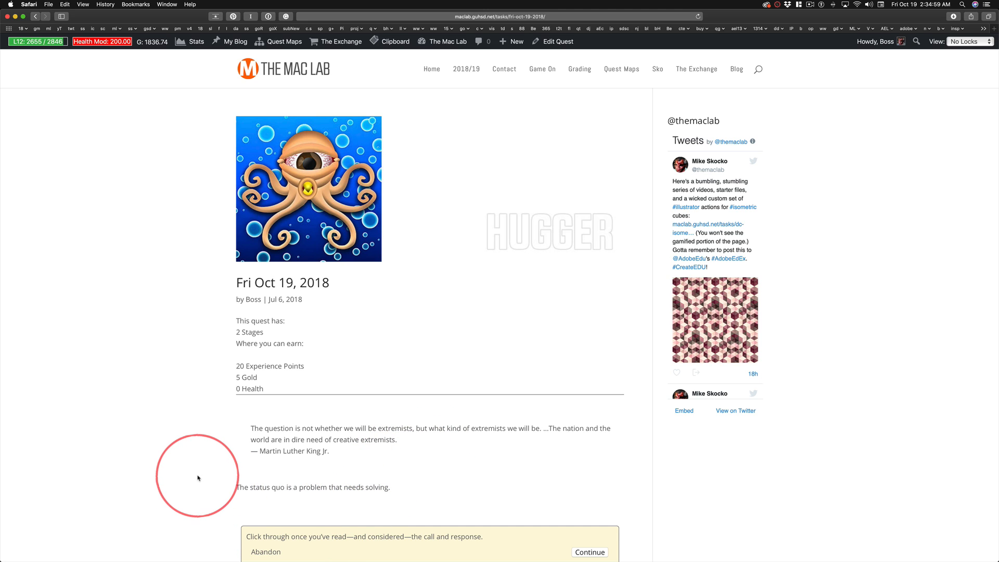
pyautogui.moveTo(203, 453)
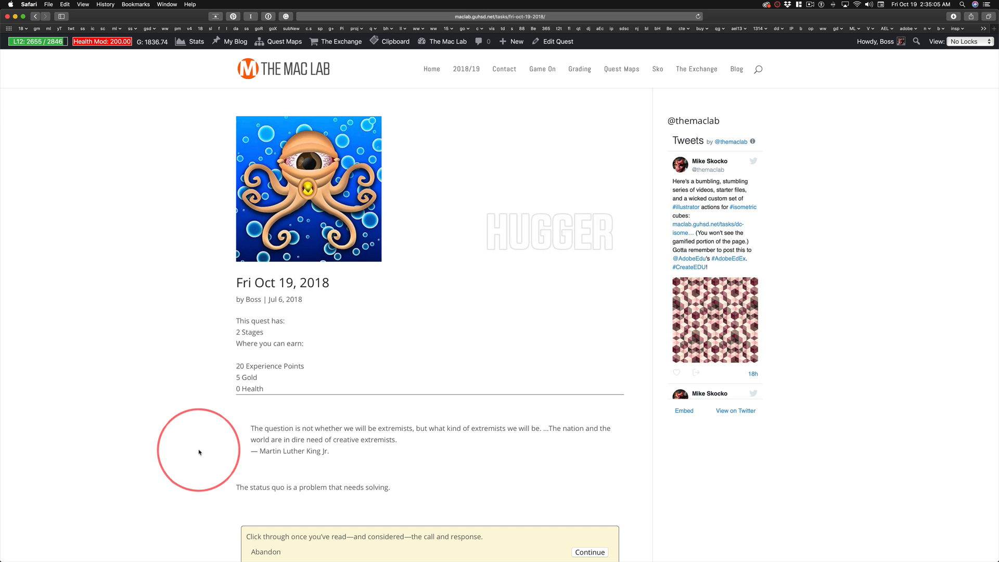
pyautogui.moveTo(277, 453)
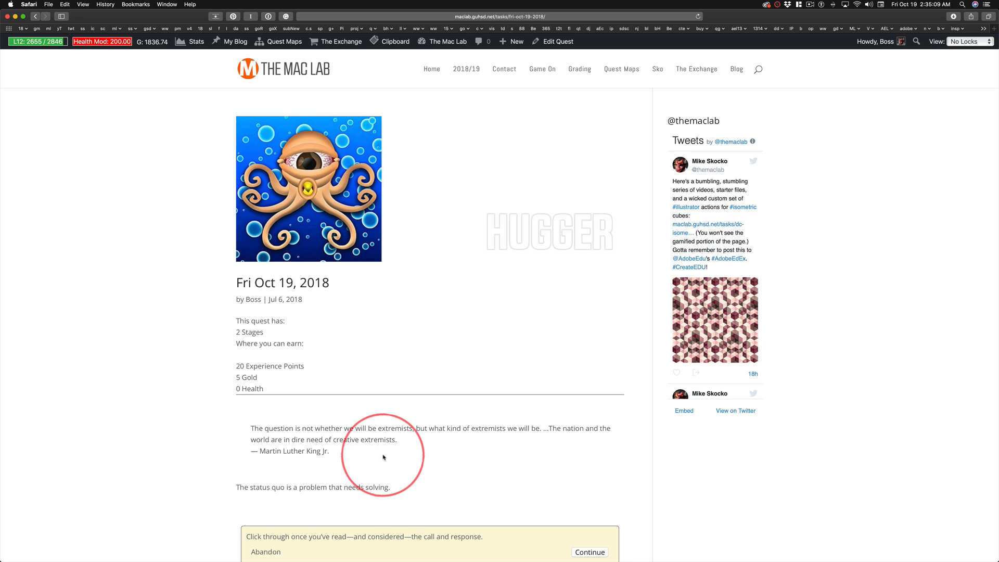
pyautogui.moveTo(181, 453)
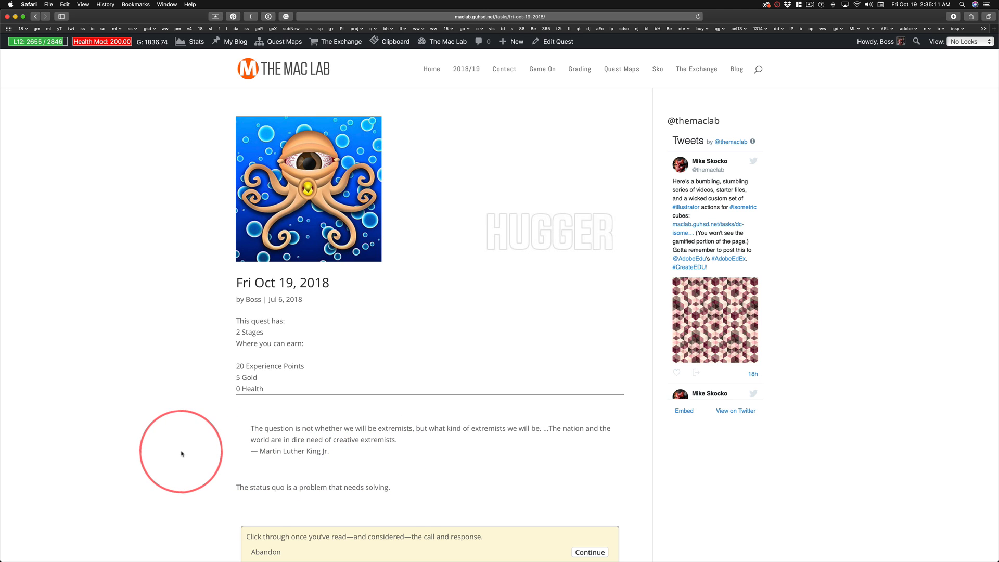